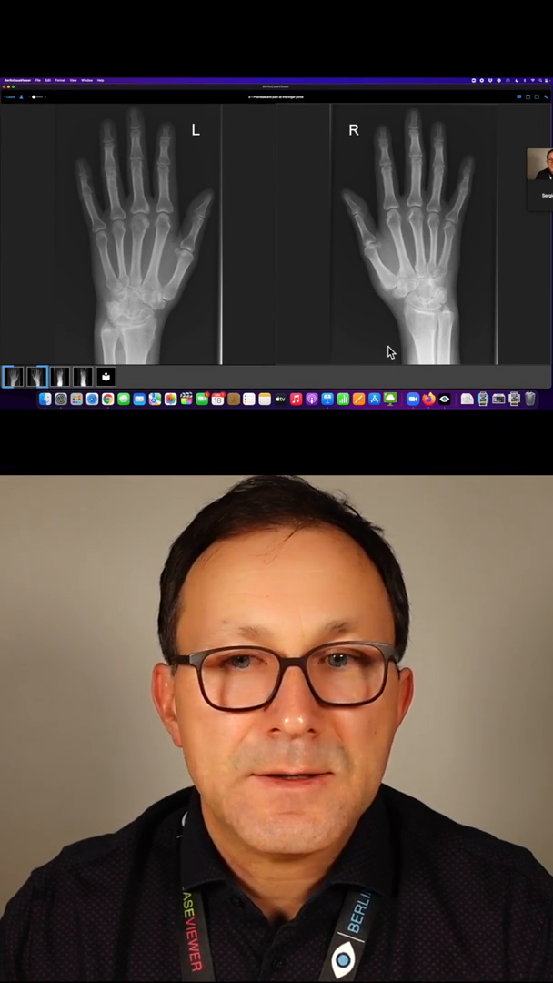
mouse_move(429, 318)
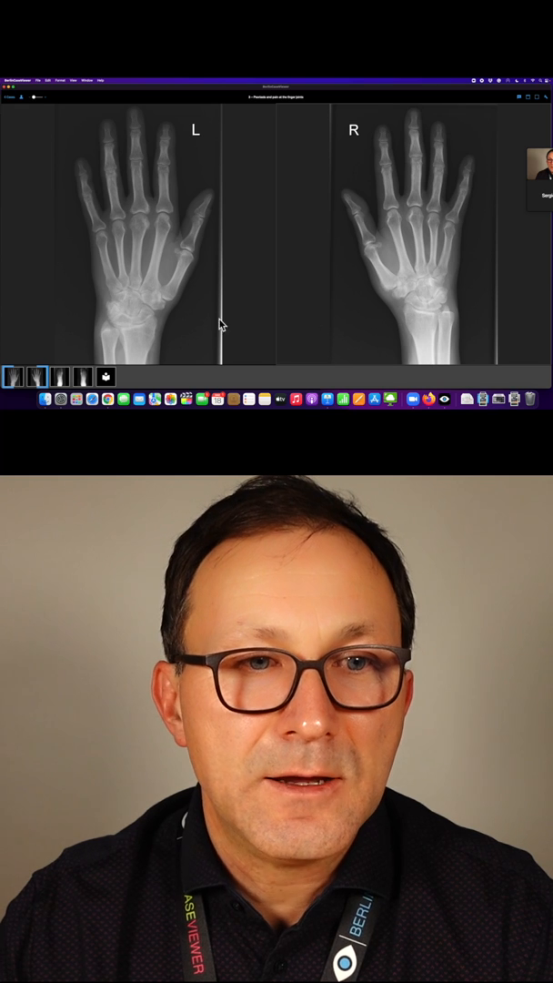
mouse_move(136, 342)
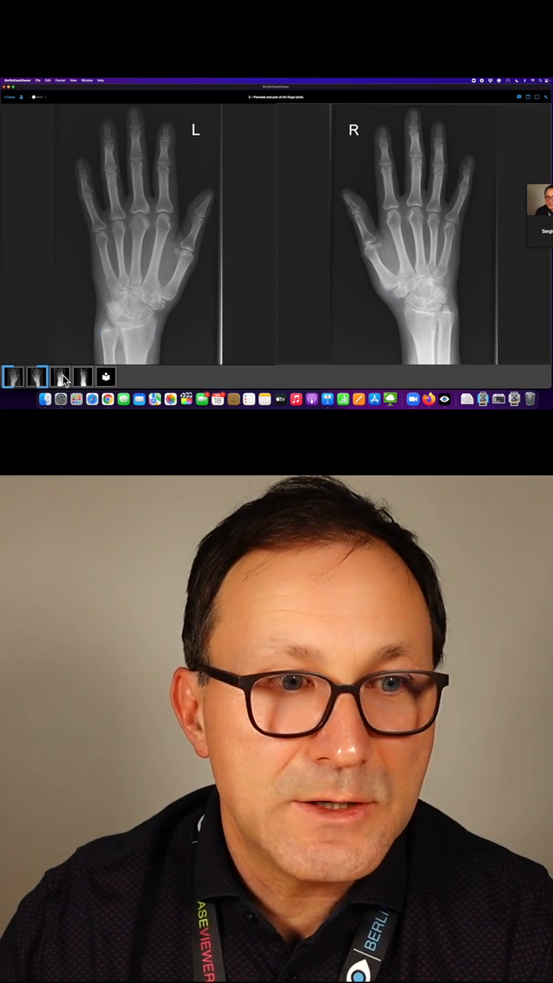
Load the left and right foot radiographs side by side from the filmstrip thumbnail.
click(33, 375)
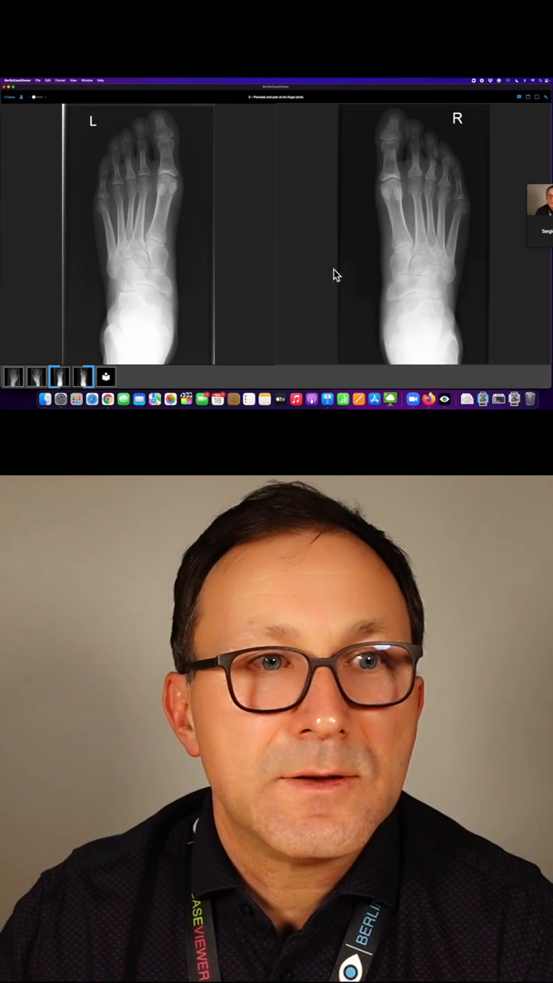
mouse_move(140, 178)
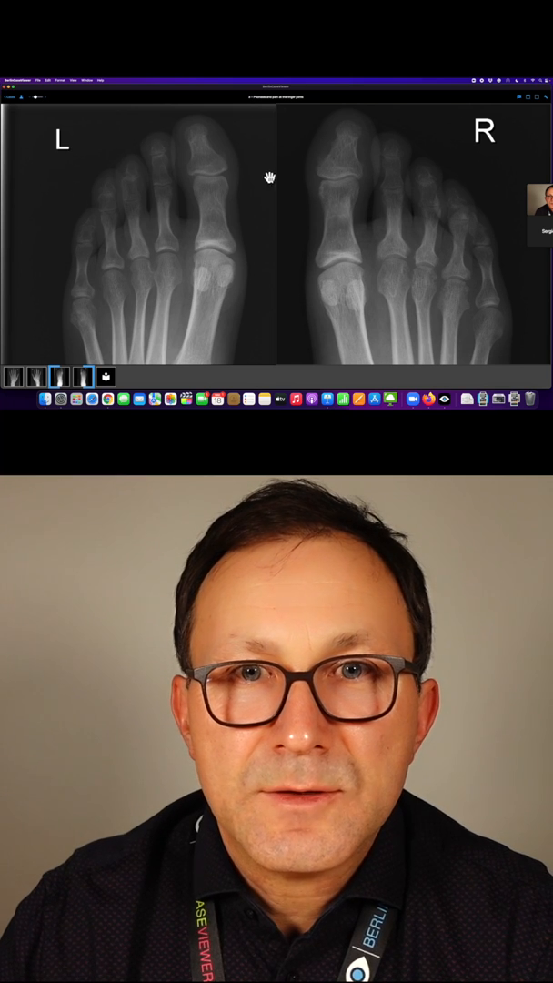
mouse_move(400, 151)
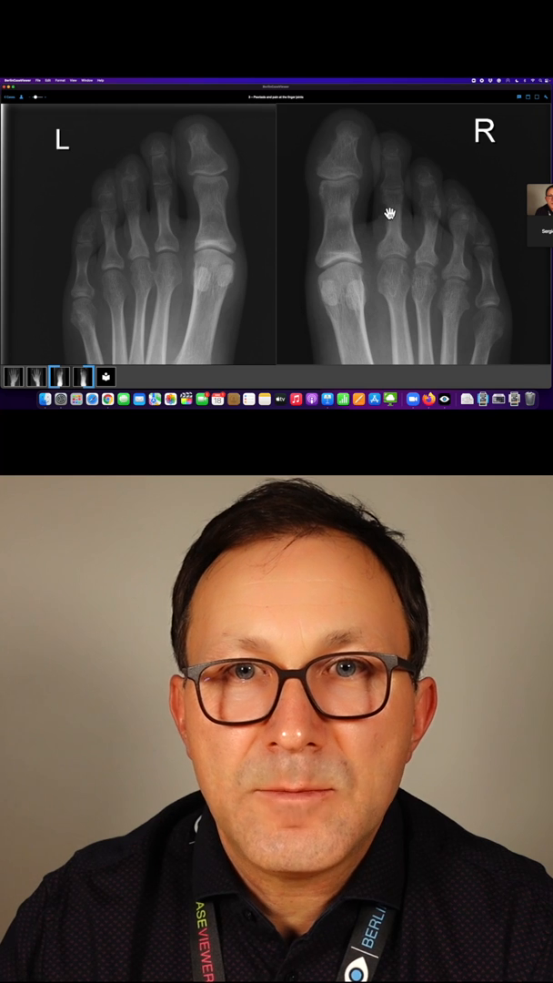
mouse_move(324, 168)
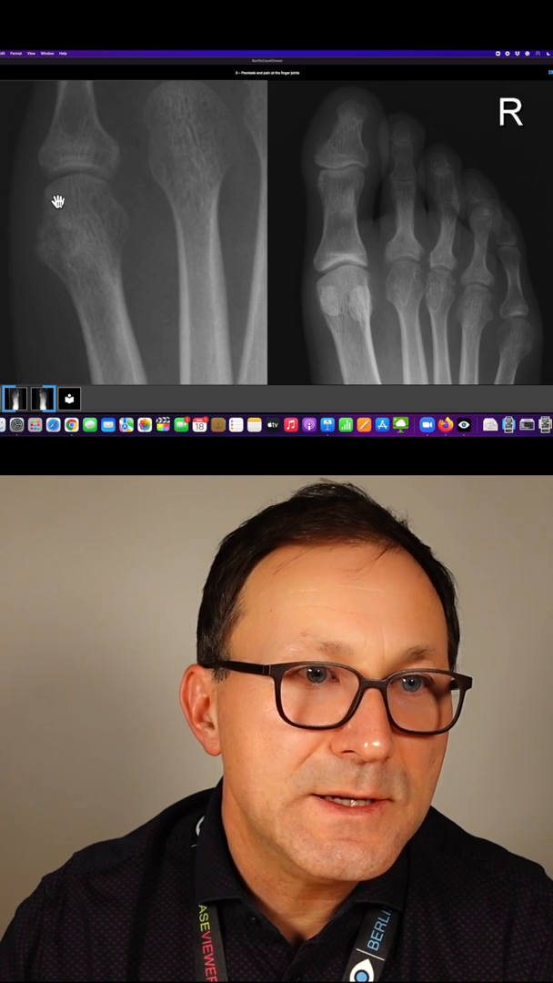
mouse_move(55, 267)
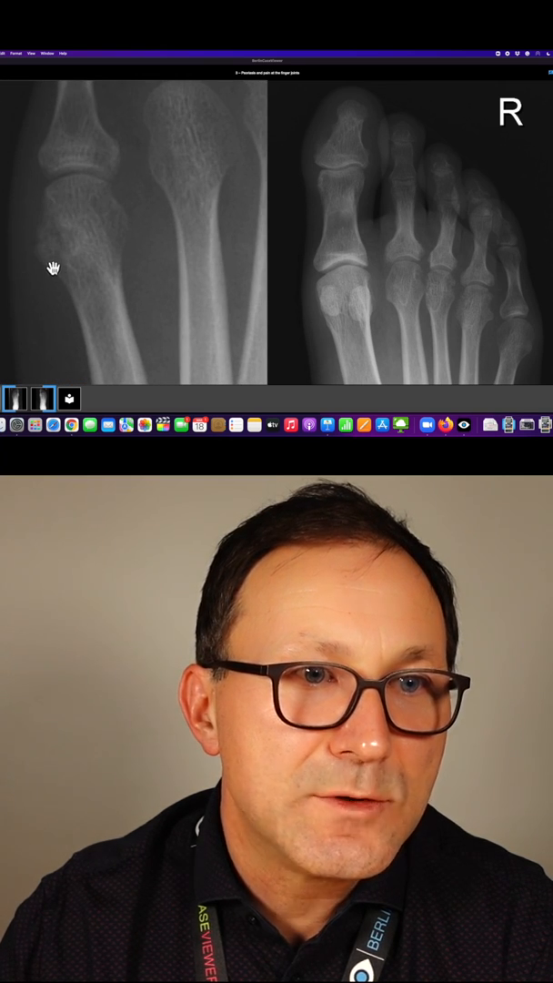